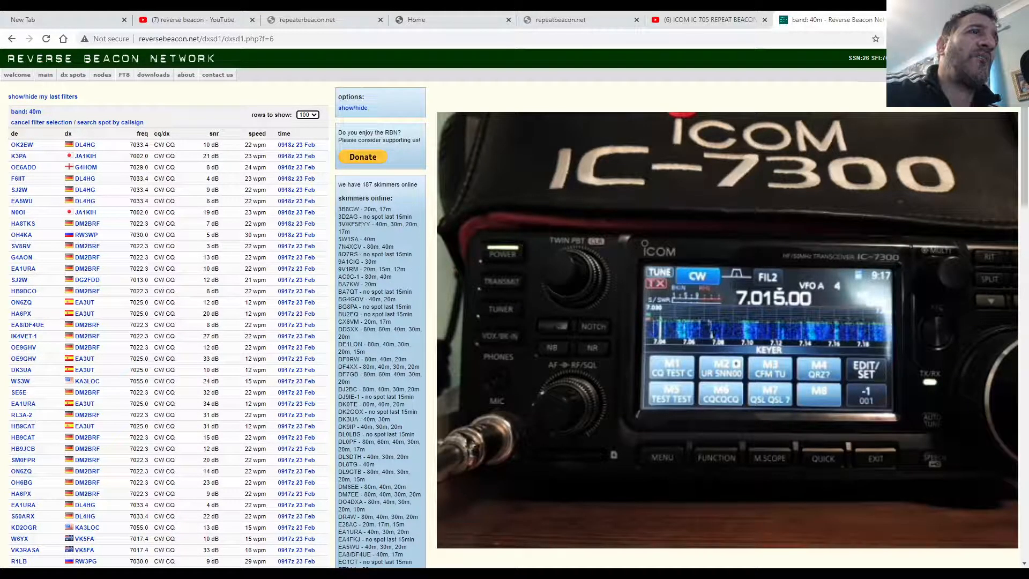
mouse_move(661, 560)
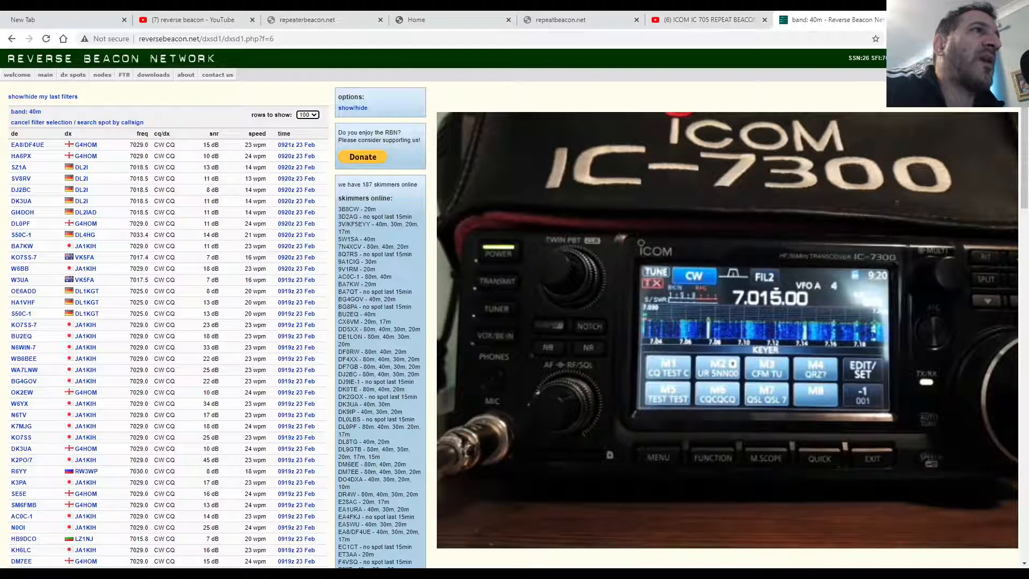
mouse_move(135, 113)
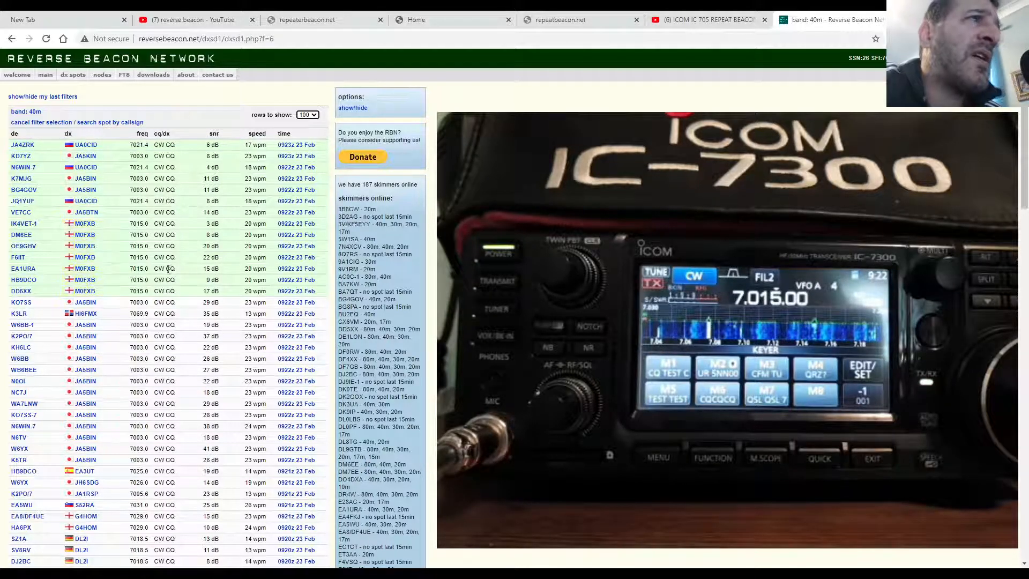
mouse_move(277, 235)
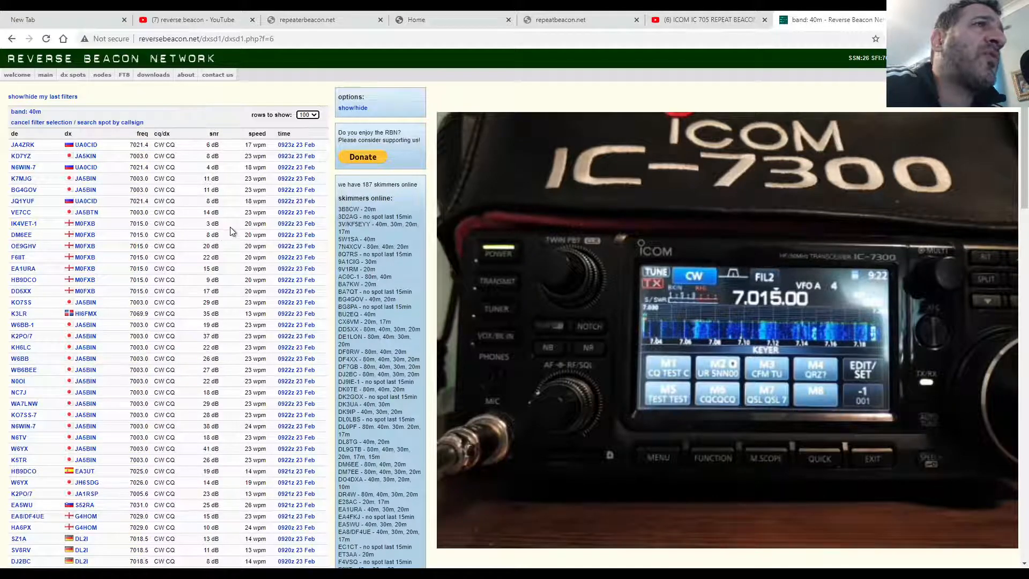
mouse_move(225, 257)
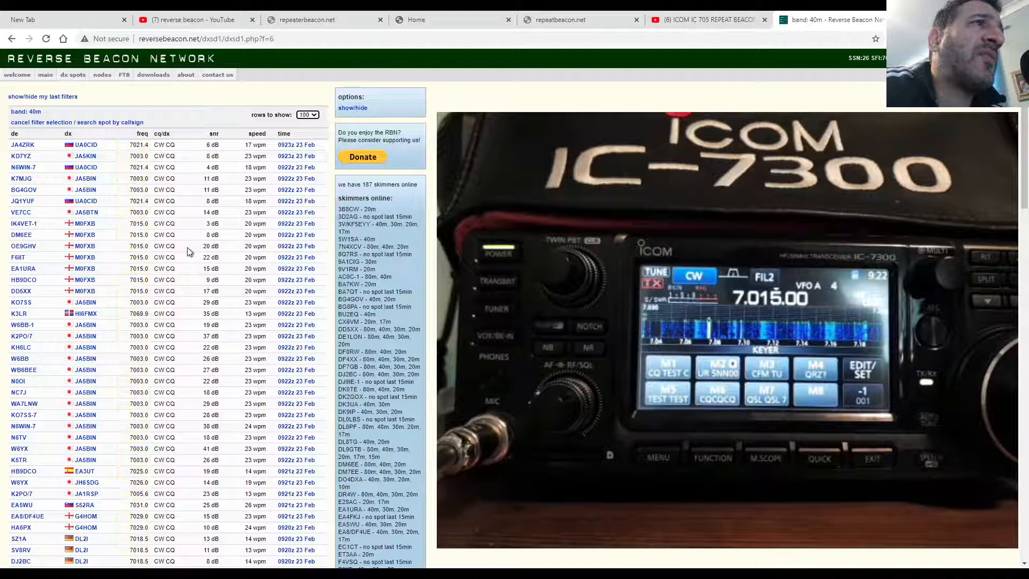
mouse_move(17, 263)
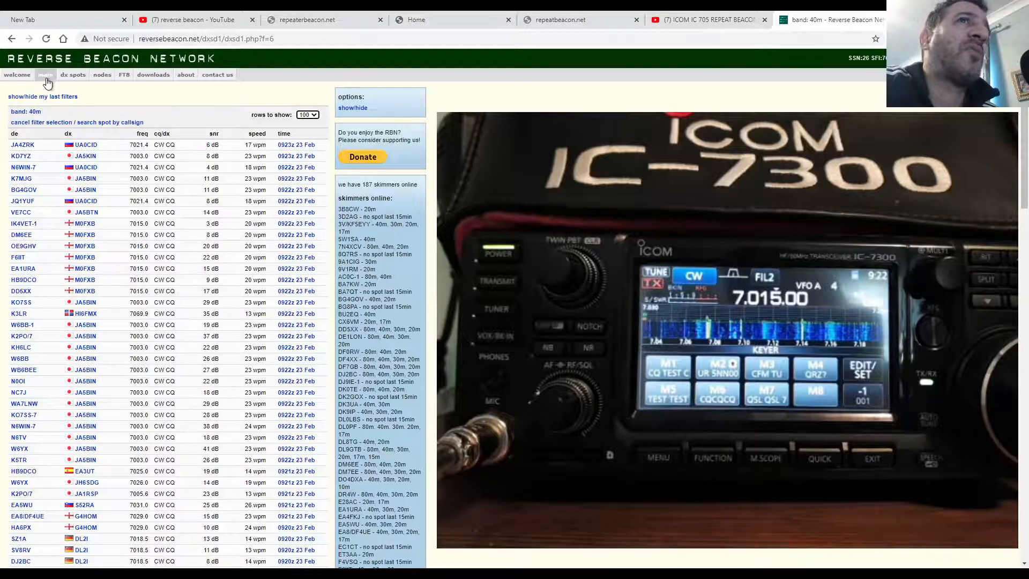
Return to the main page and follow the beta.reversebeacon.net link to the spot map.
left_click(72, 74)
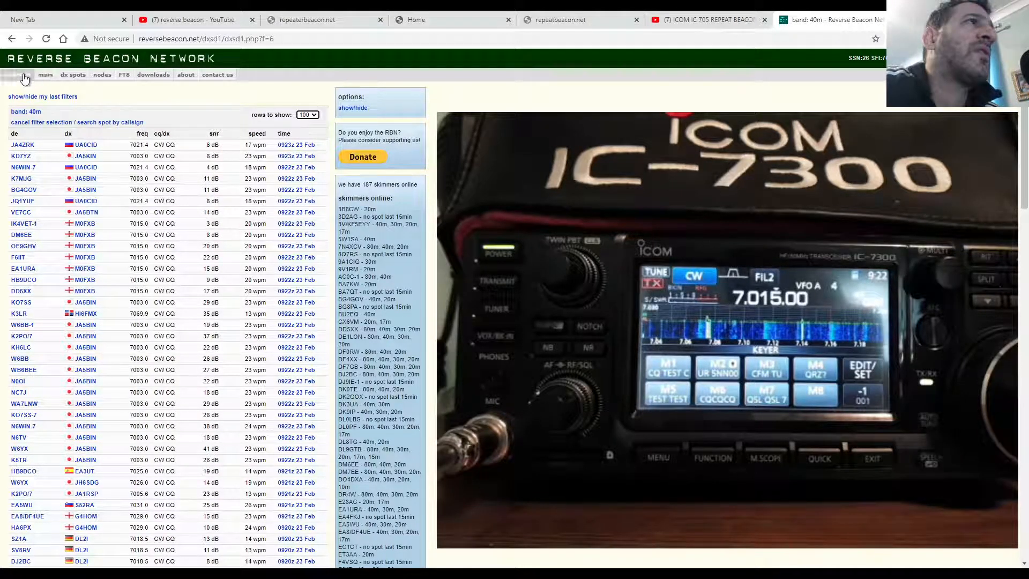
left_click(46, 74)
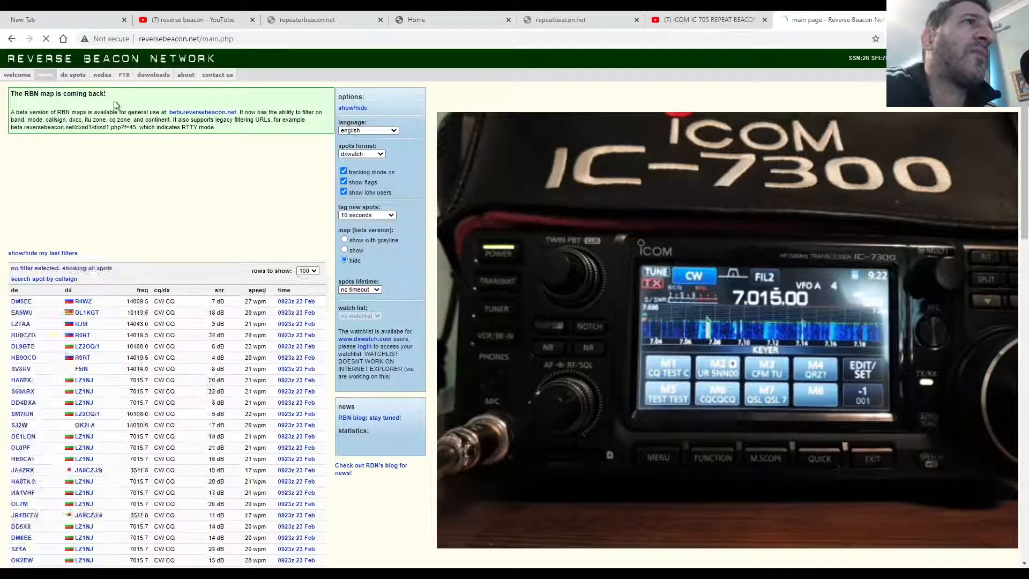
left_click(202, 112)
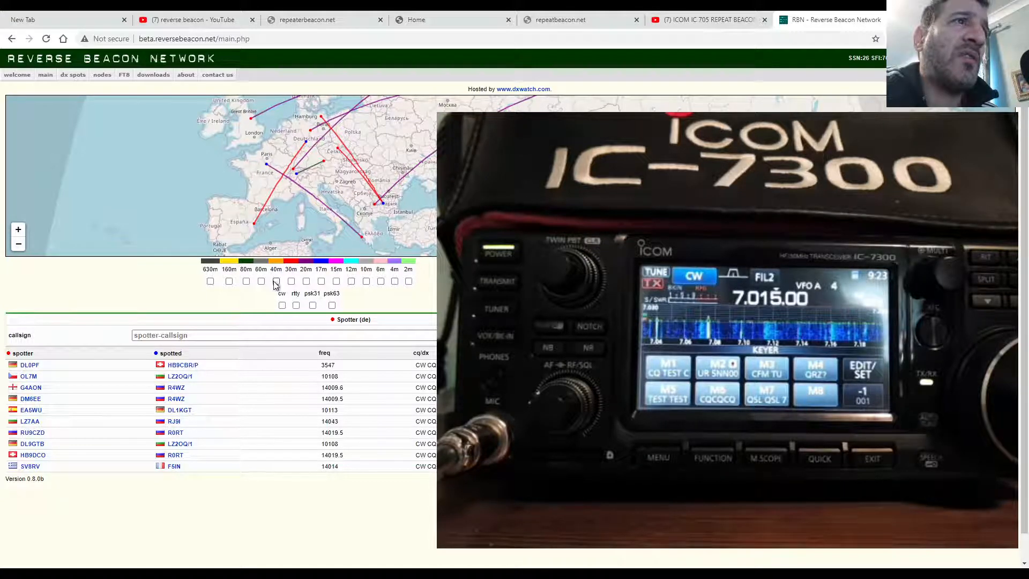
Filter the beta map to 40m spots, showing European skimmers hearing M0FXB on 7015 kHz.
left_click(276, 282)
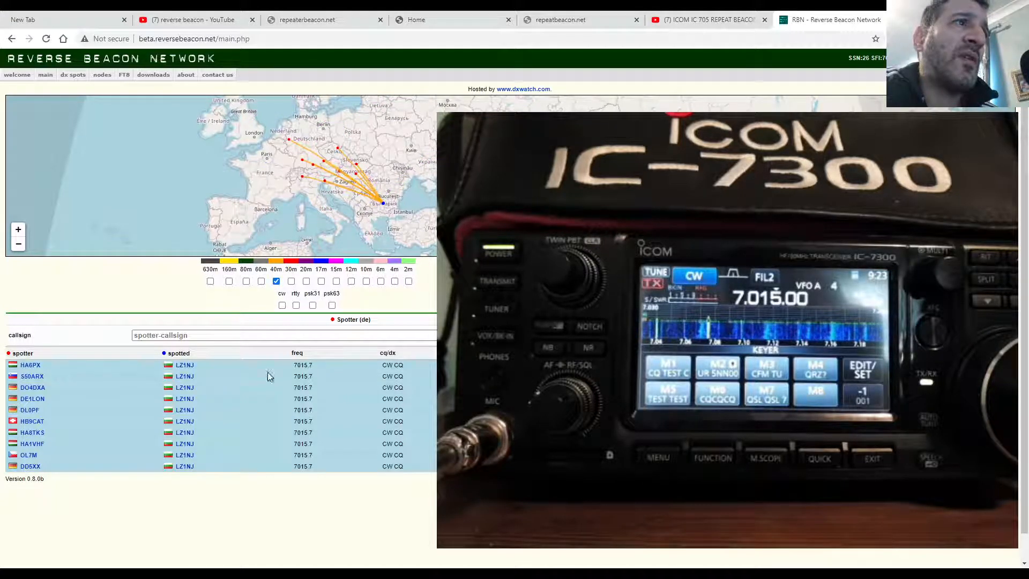
scroll("down", 3)
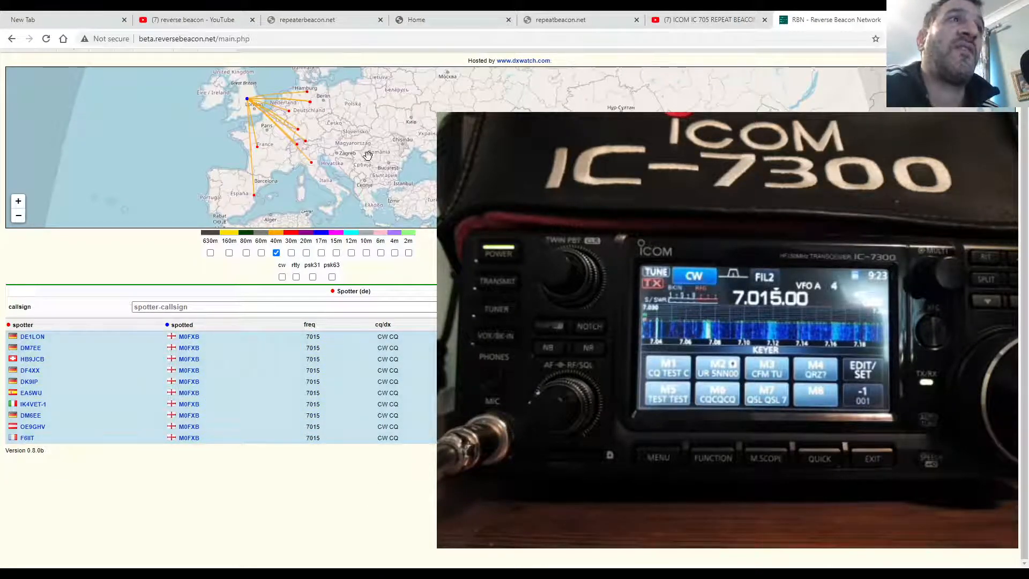
mouse_move(245, 112)
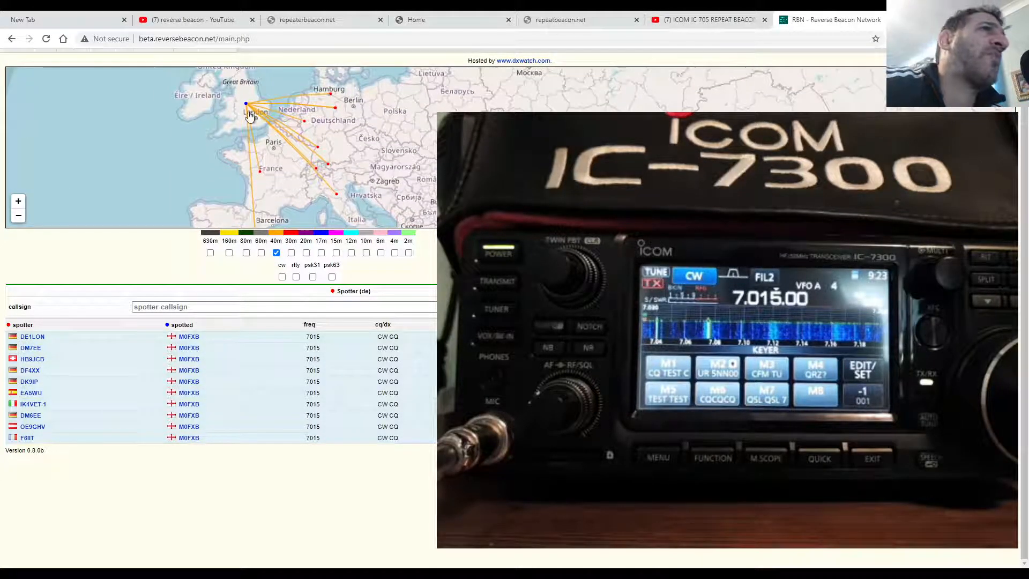
mouse_move(312, 150)
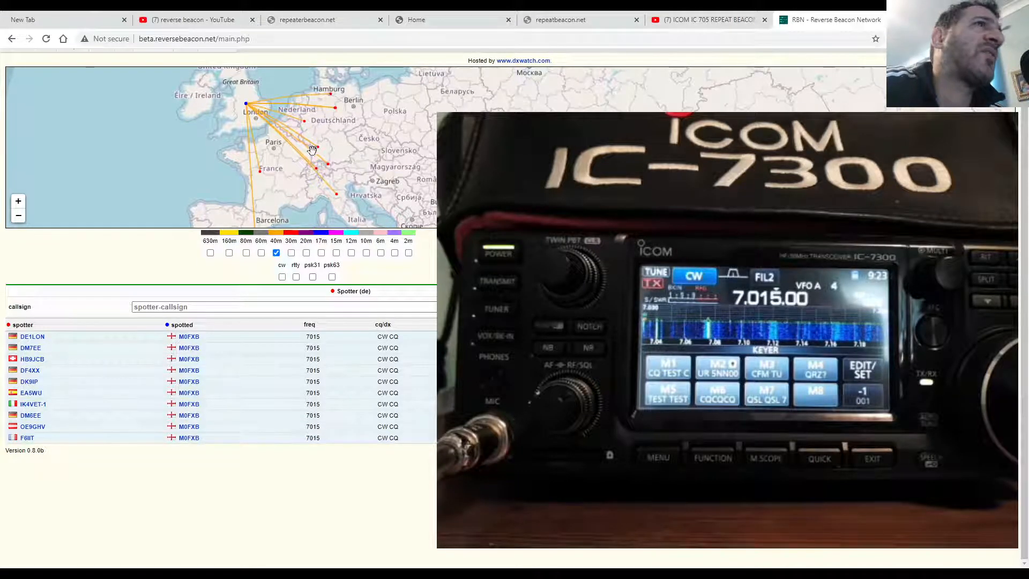